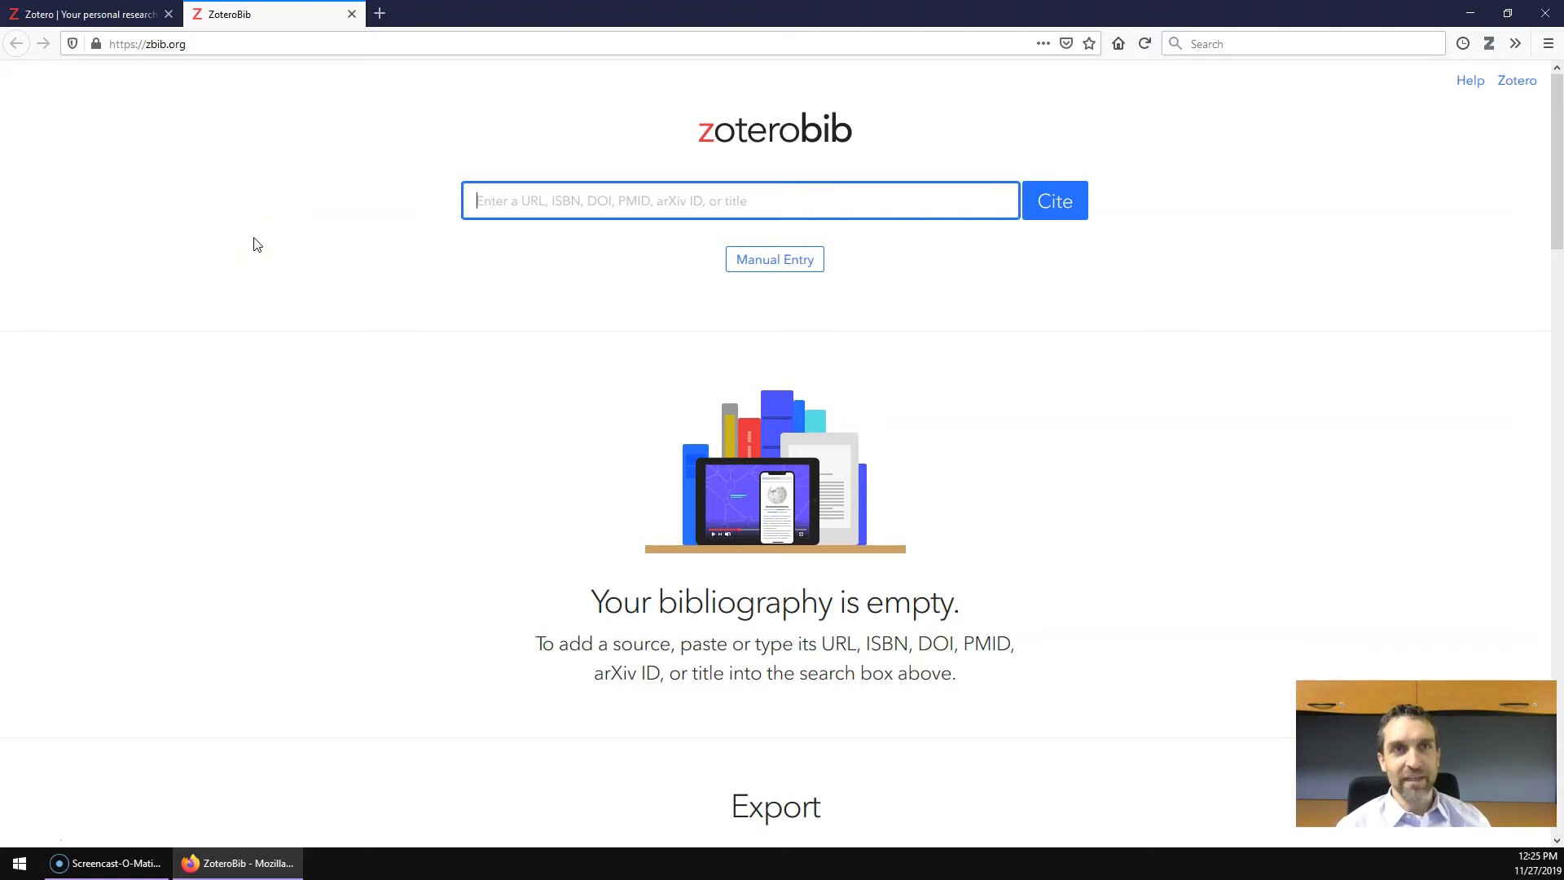
View the Zotero homepage, then return to the empty ZoteroBib bibliography page.
left_click(85, 13)
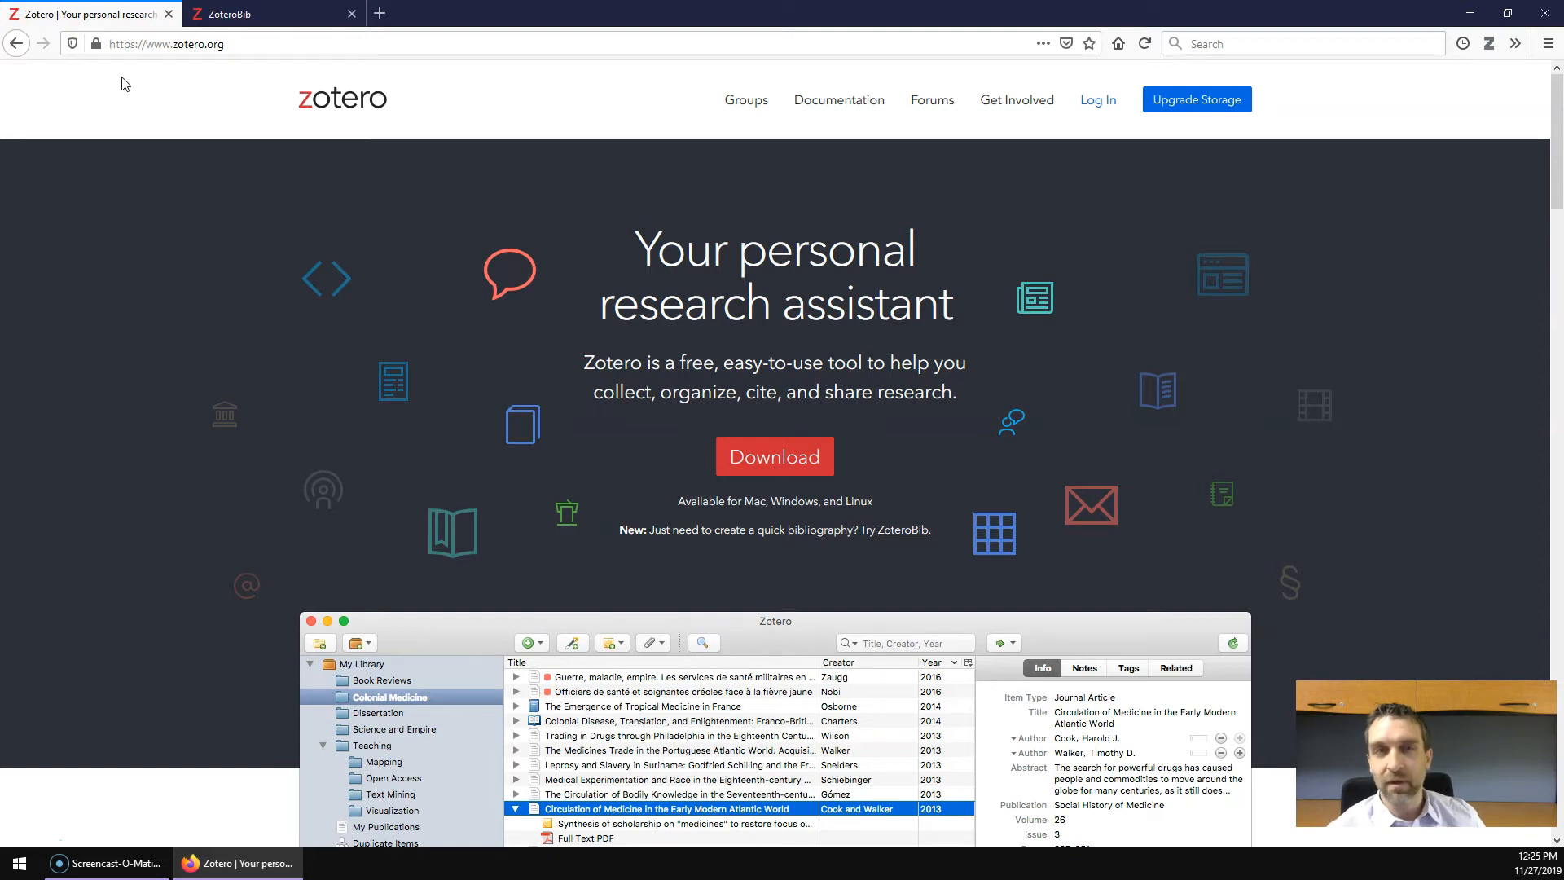
left_click(229, 13)
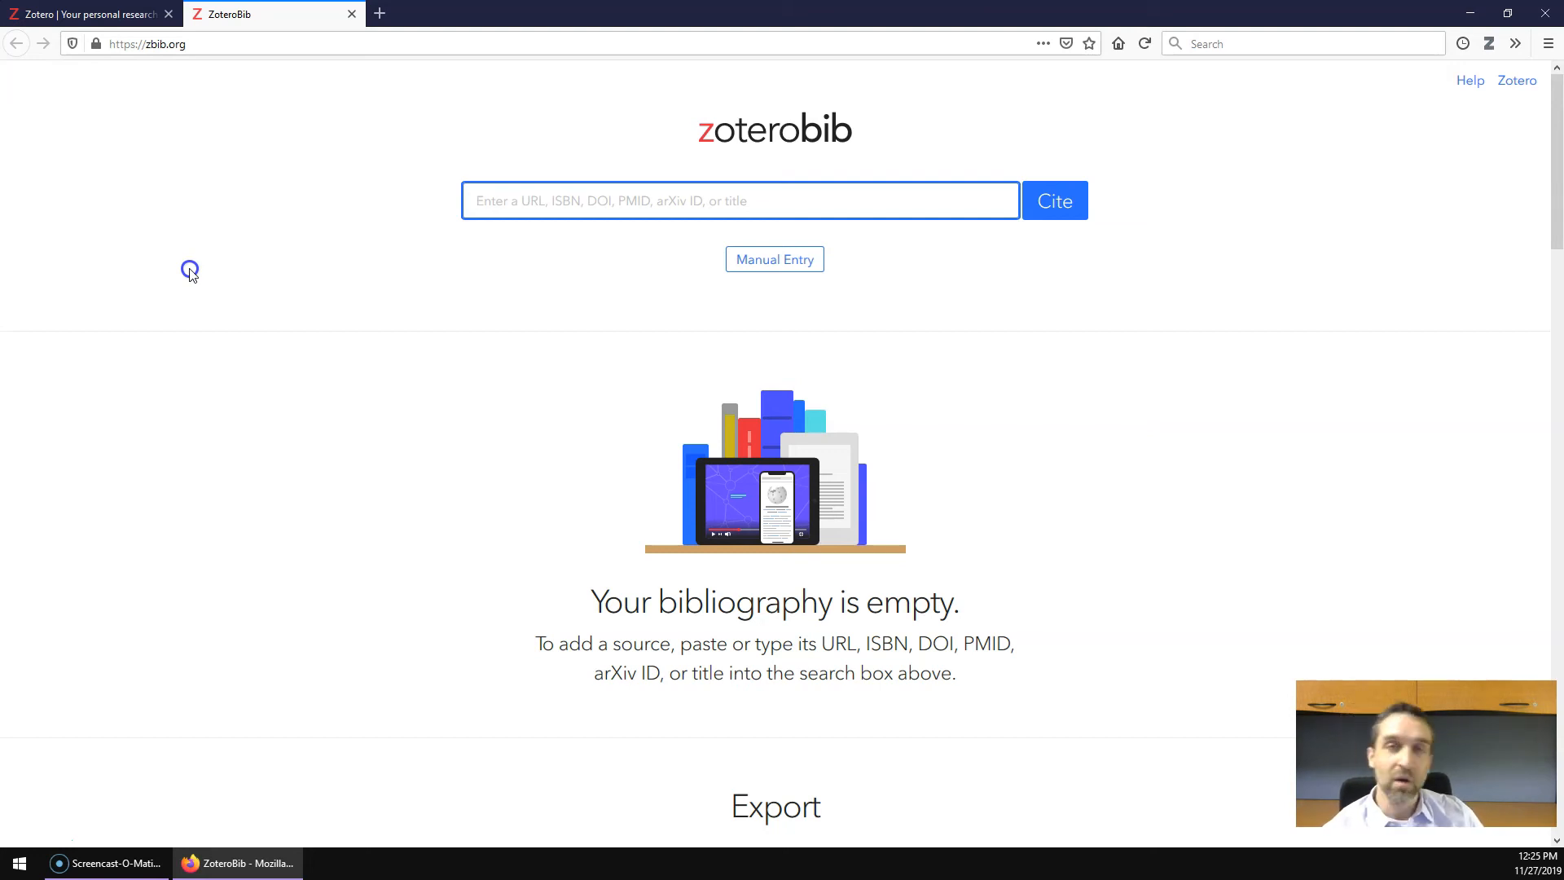
left_click(740, 201)
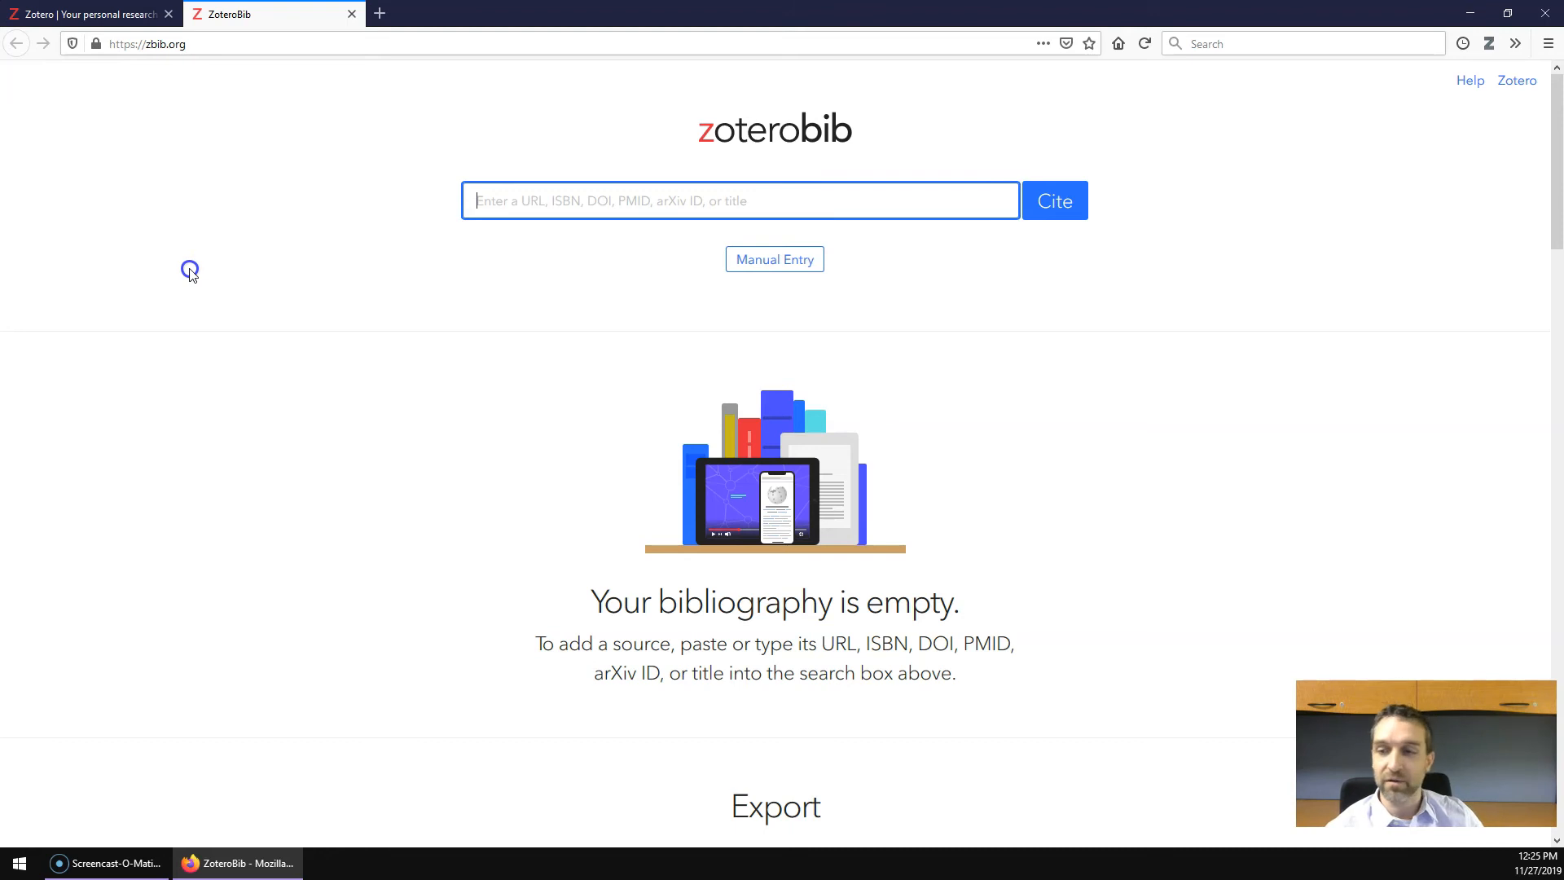